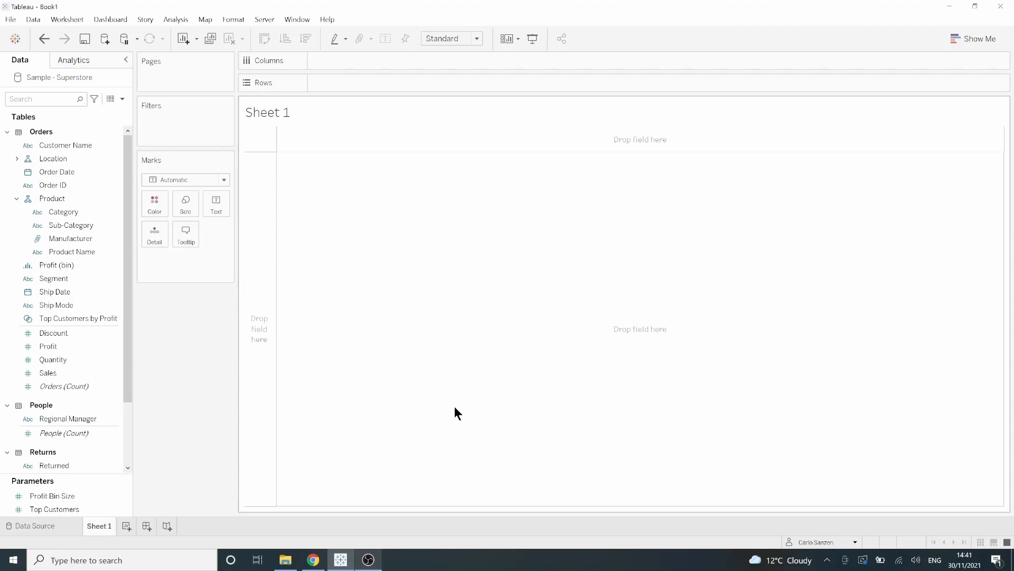
- Review Quantity, Profit and Sales, then plot total Sales (~2,297,201) as a single bar on Rows
click(53, 359)
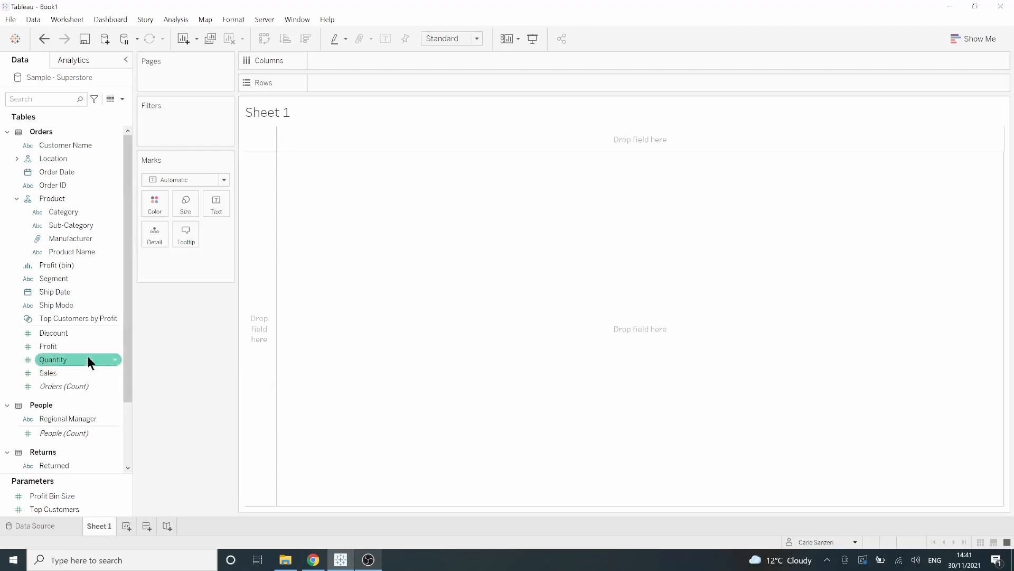
click(48, 373)
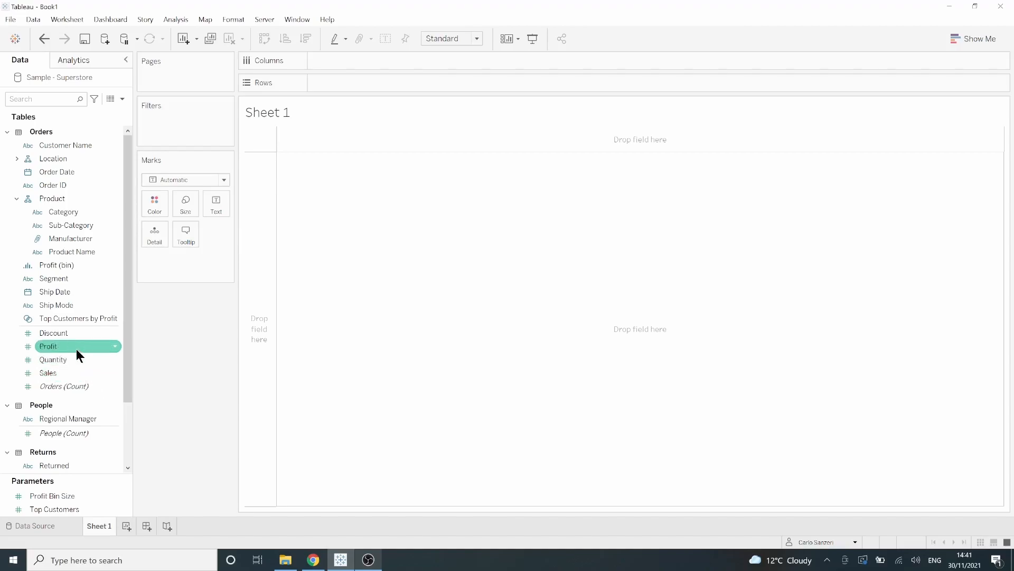
click(64, 387)
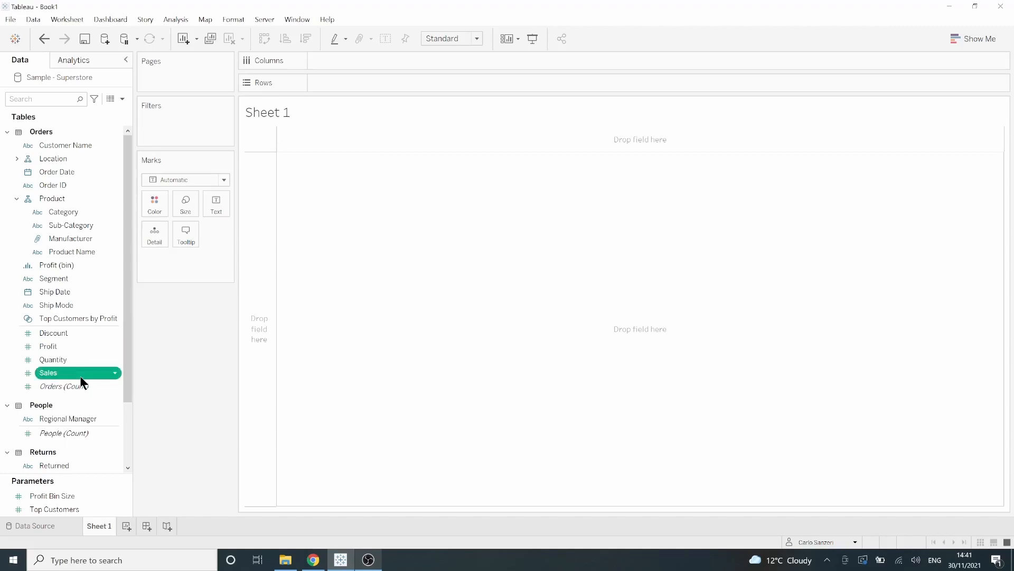
drag(49, 372, 359, 83)
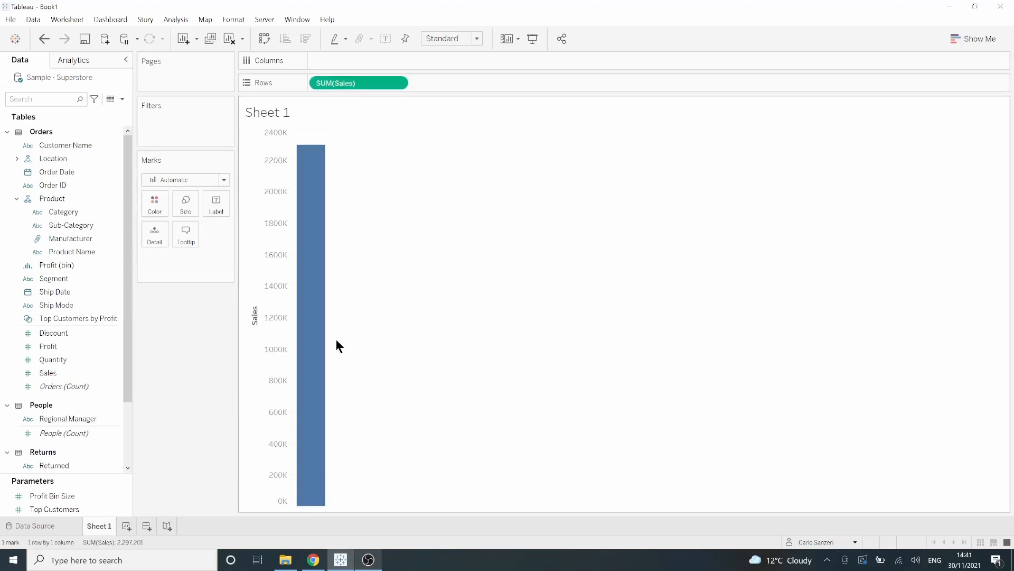
mouse_move(330, 333)
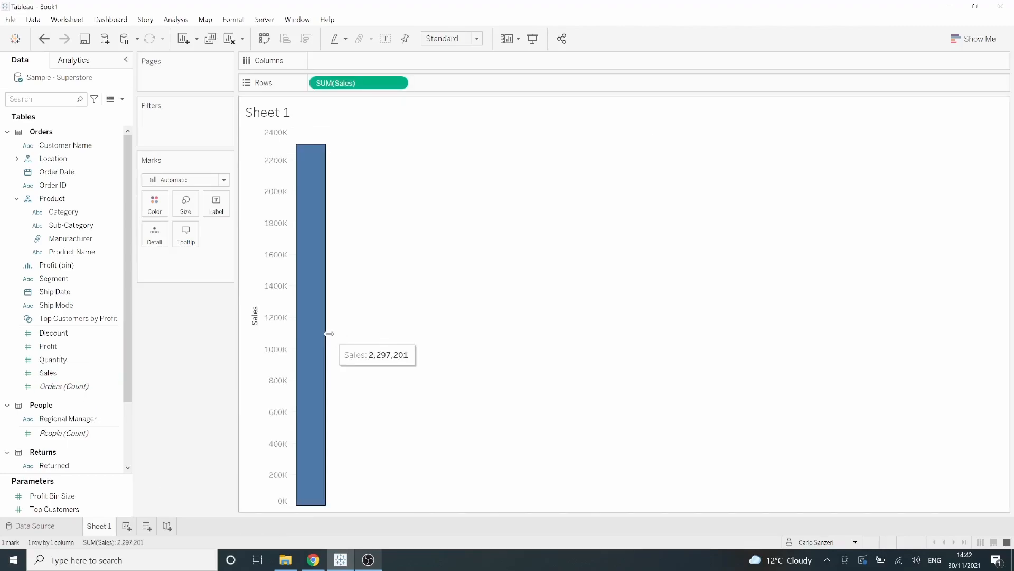
click(51, 360)
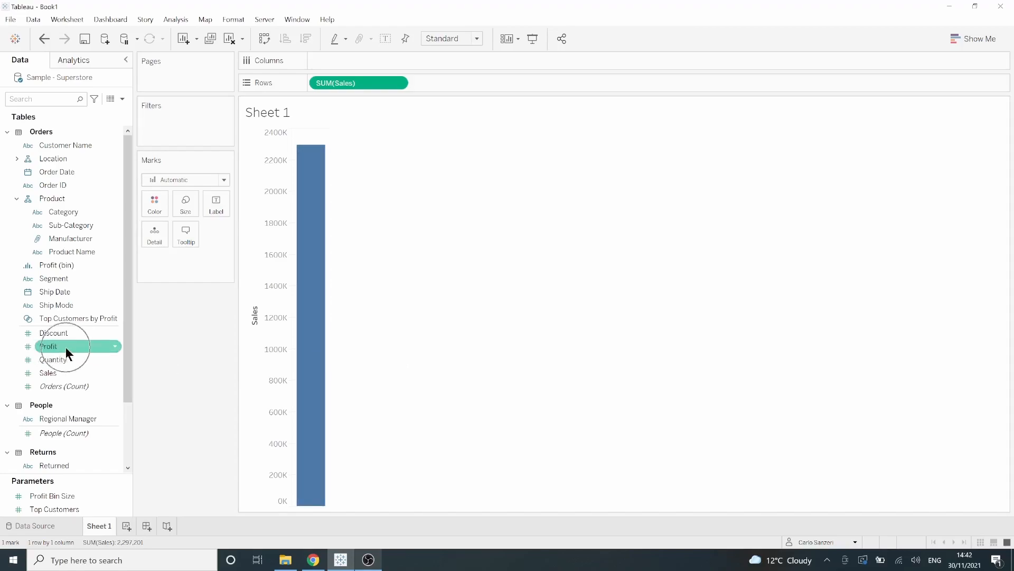
- Add Profit to Columns so one mark plots total Profit against total Sales
drag(49, 346, 359, 60)
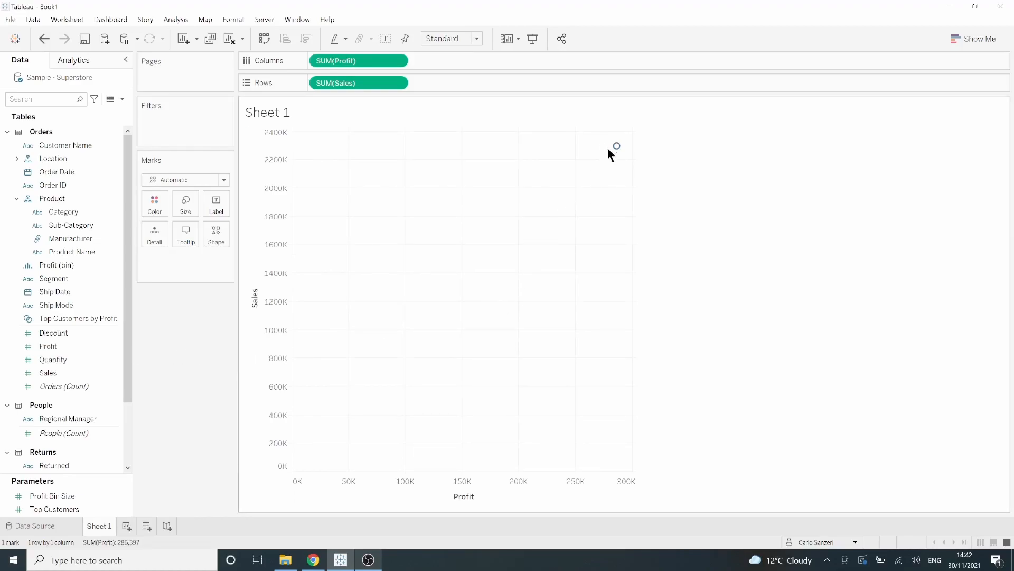
mouse_move(615, 146)
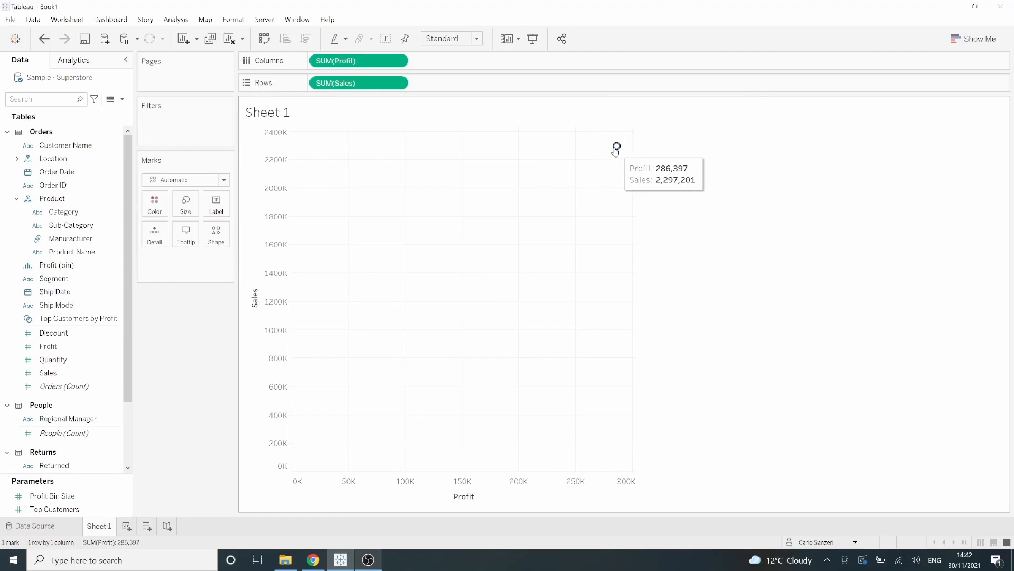
mouse_move(616, 146)
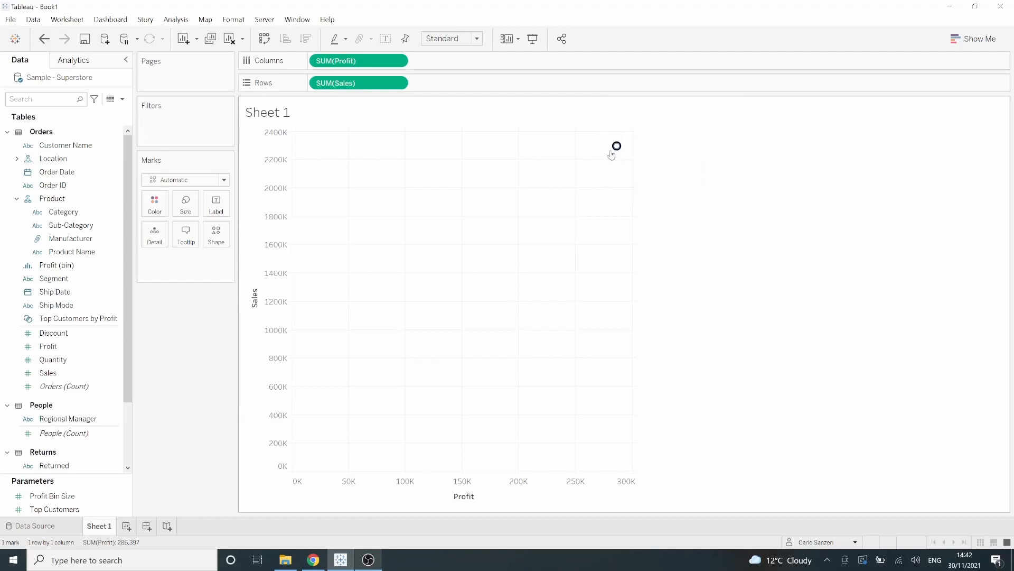
mouse_move(486, 208)
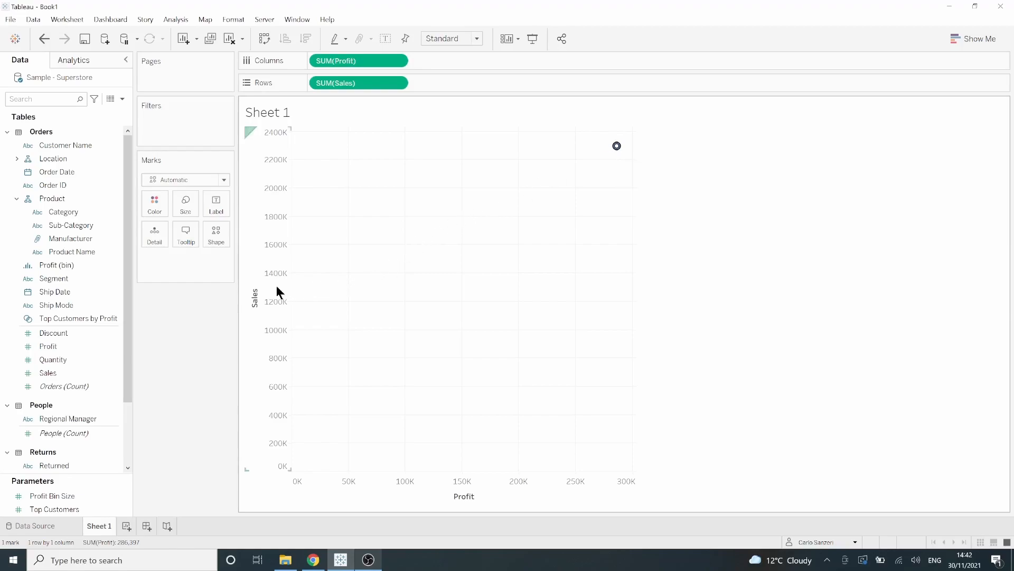
- Add Product Name to Detail, splitting the view into one mark per product
click(70, 252)
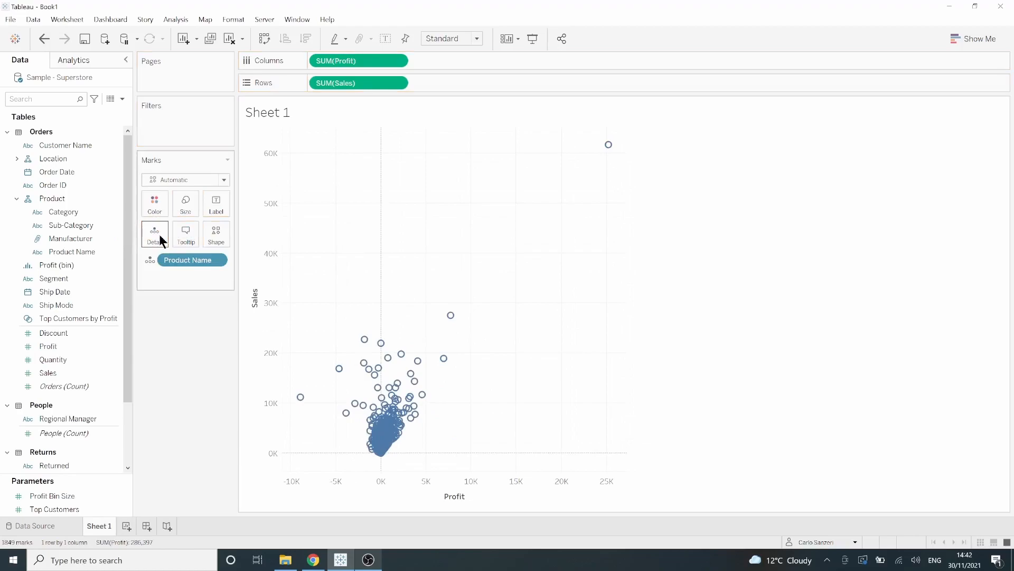
mouse_move(440, 254)
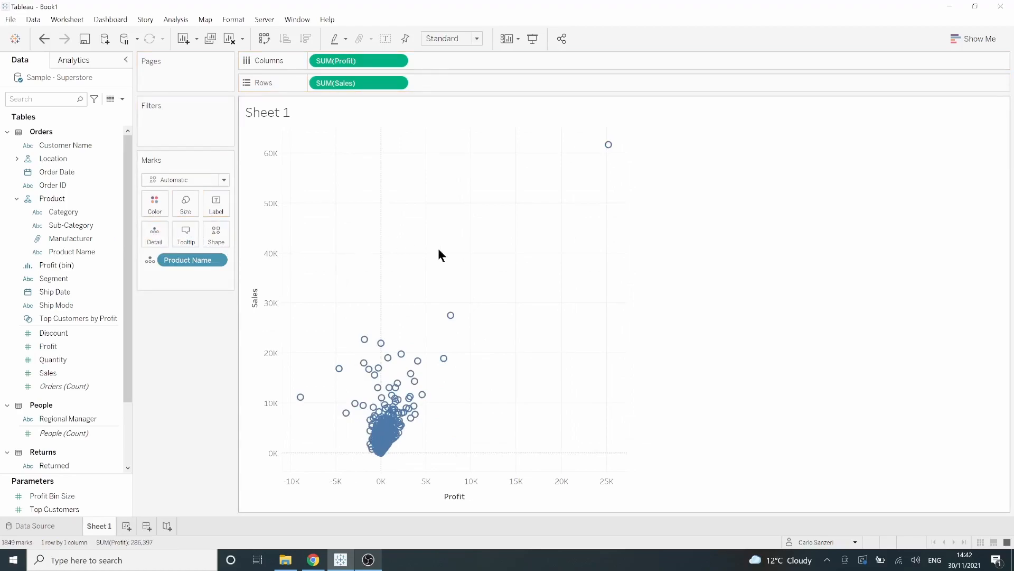
mouse_move(504, 291)
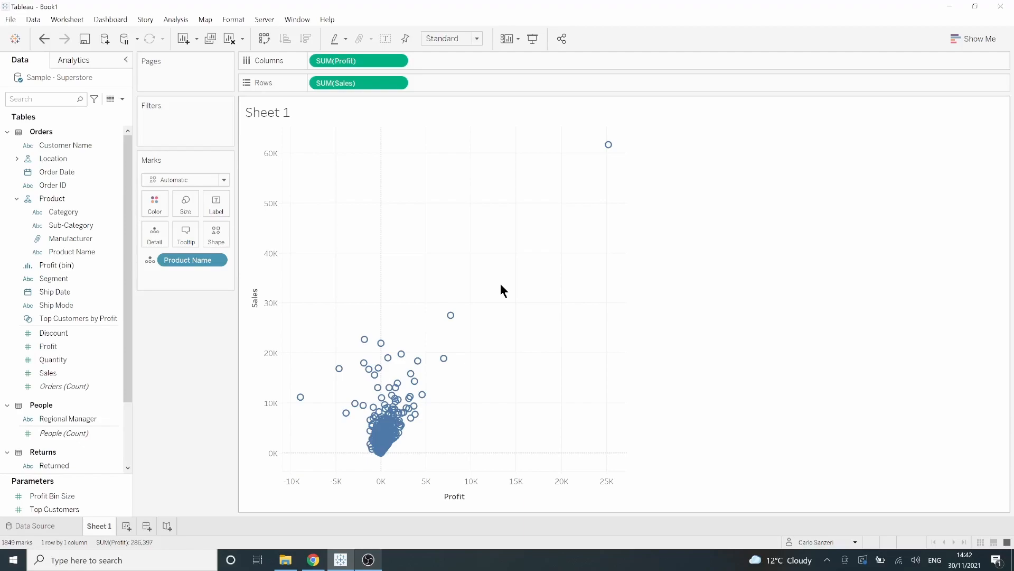
mouse_move(386, 260)
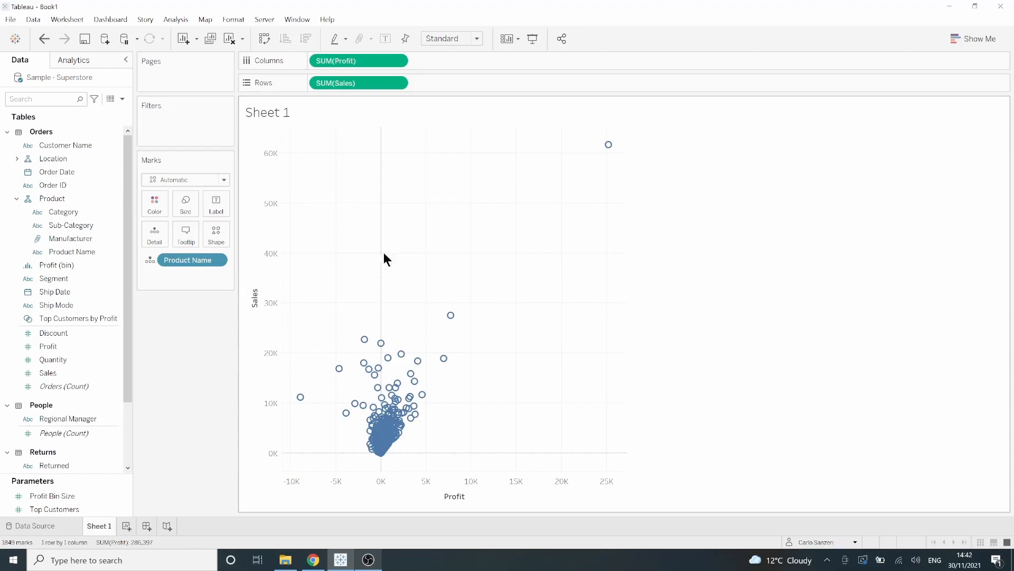
mouse_move(381, 342)
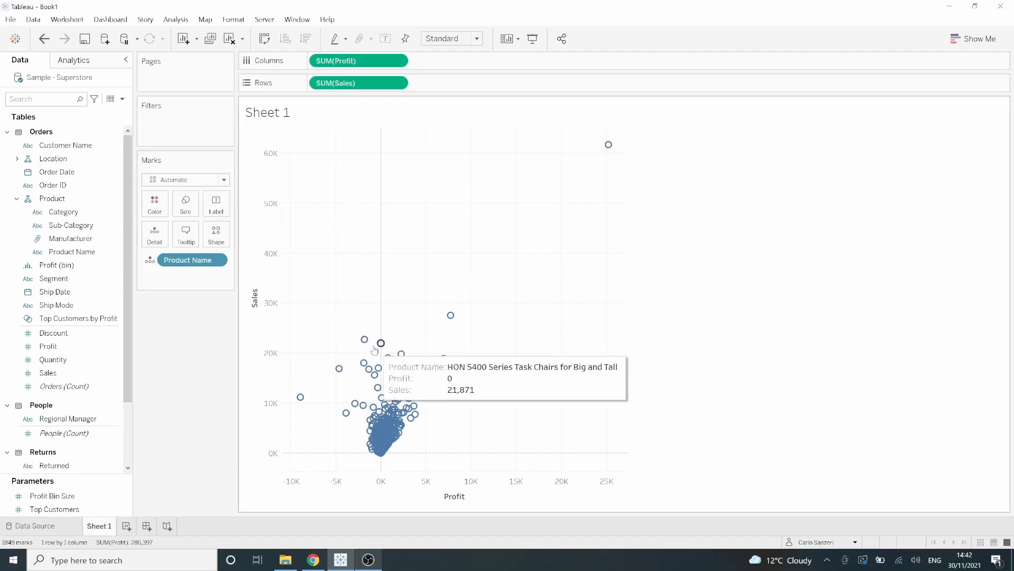
mouse_move(359, 344)
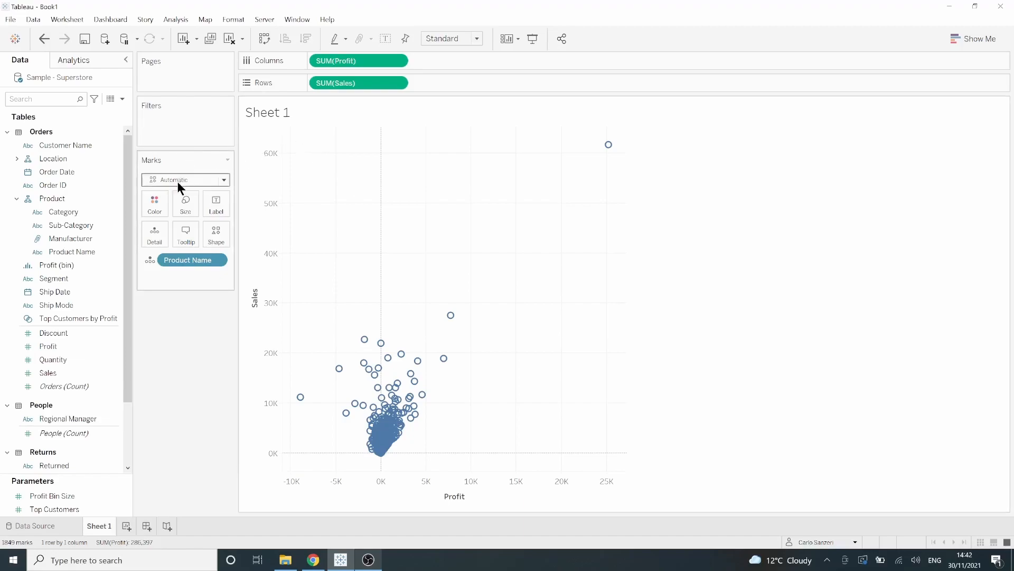
- Change the mark type to filled Circle for the product points
click(183, 188)
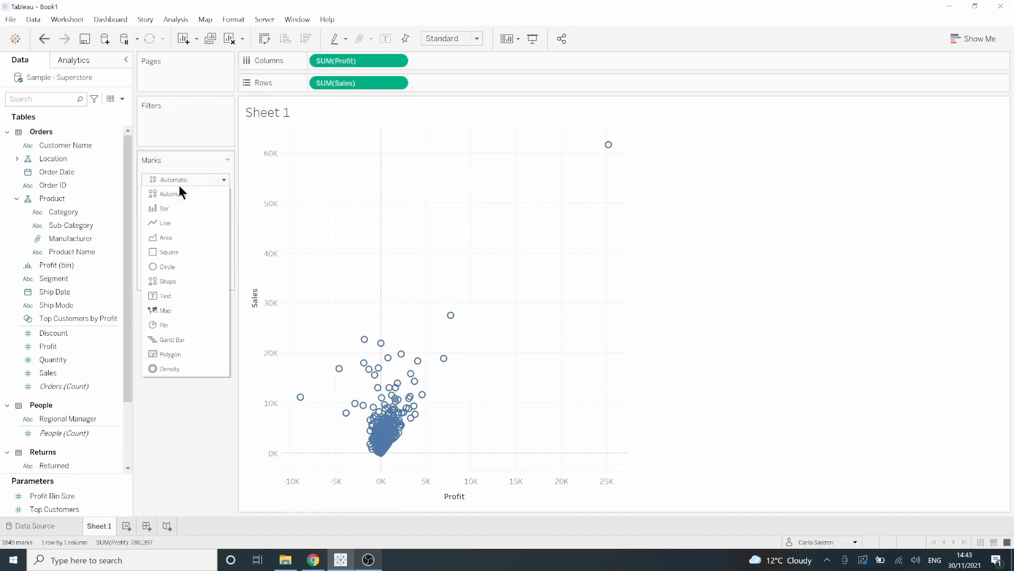
mouse_move(167, 266)
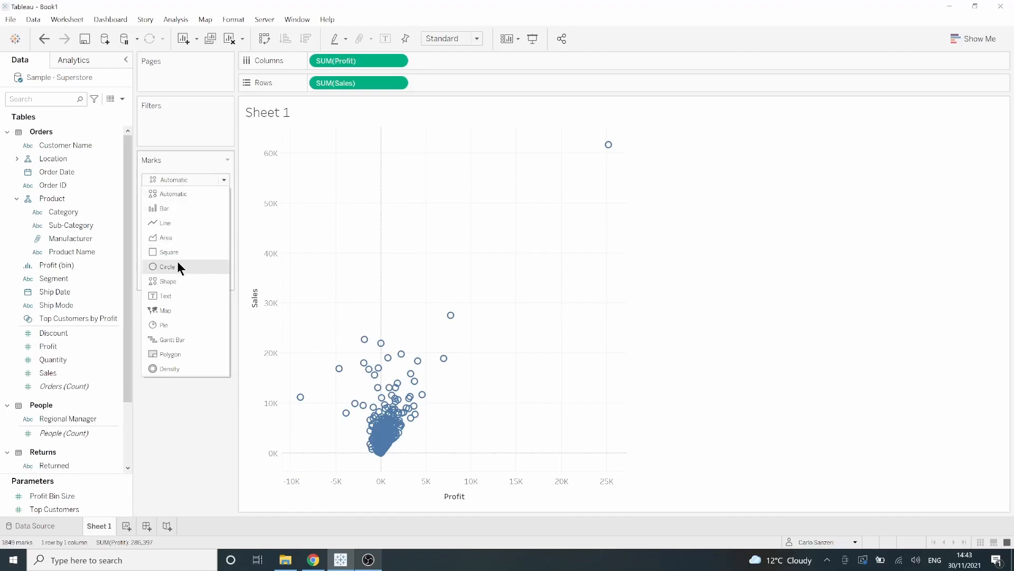
click(167, 266)
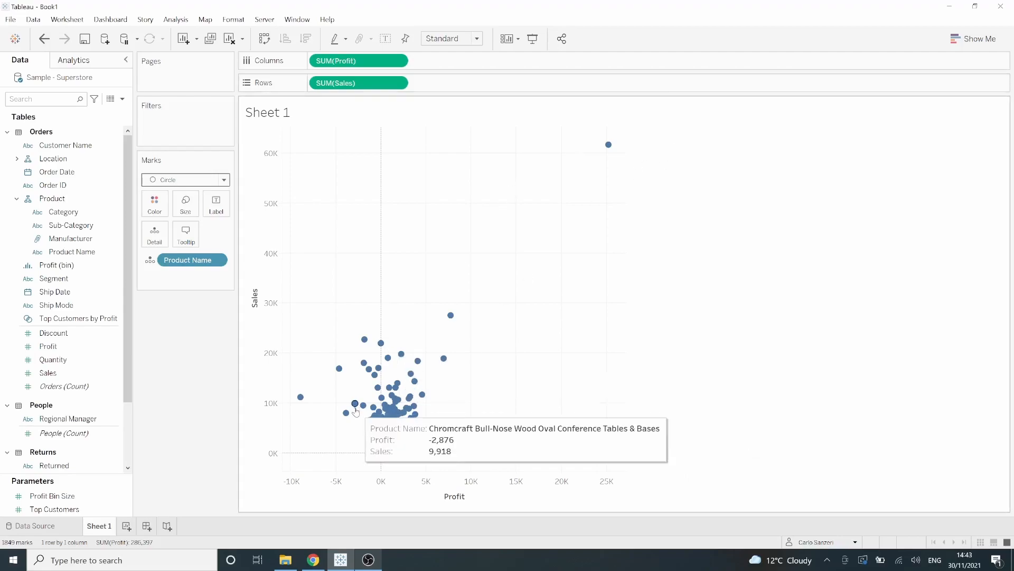
mouse_move(80, 84)
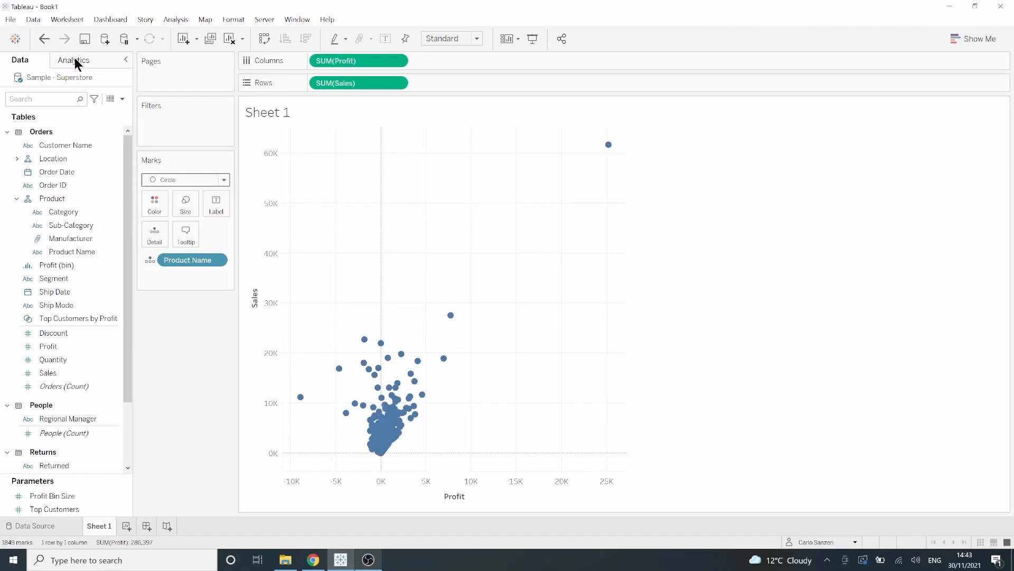
- Add a Cluster model from Analytics, colouring products into two Profit/Sales clusters
click(74, 59)
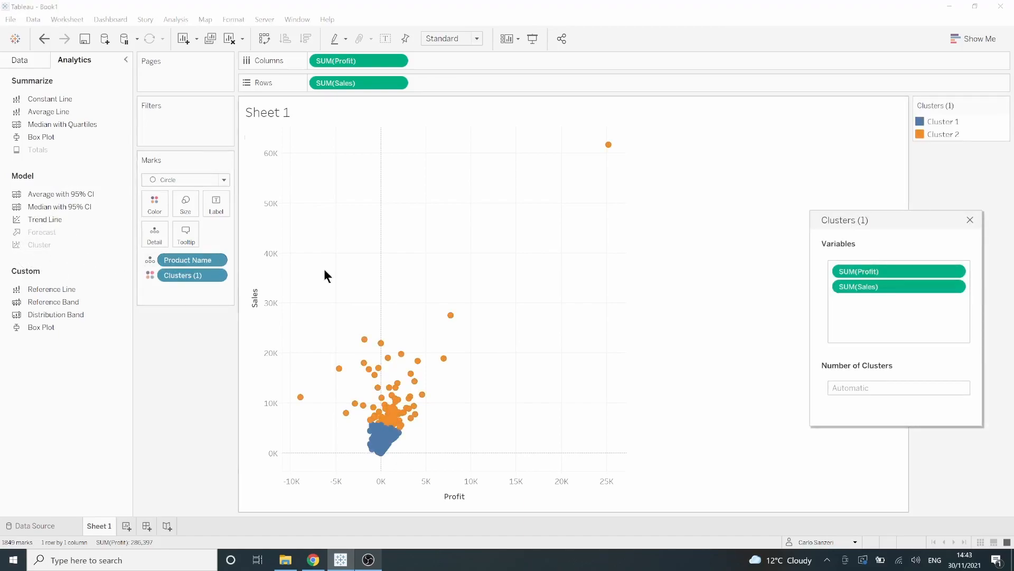
mouse_move(668, 193)
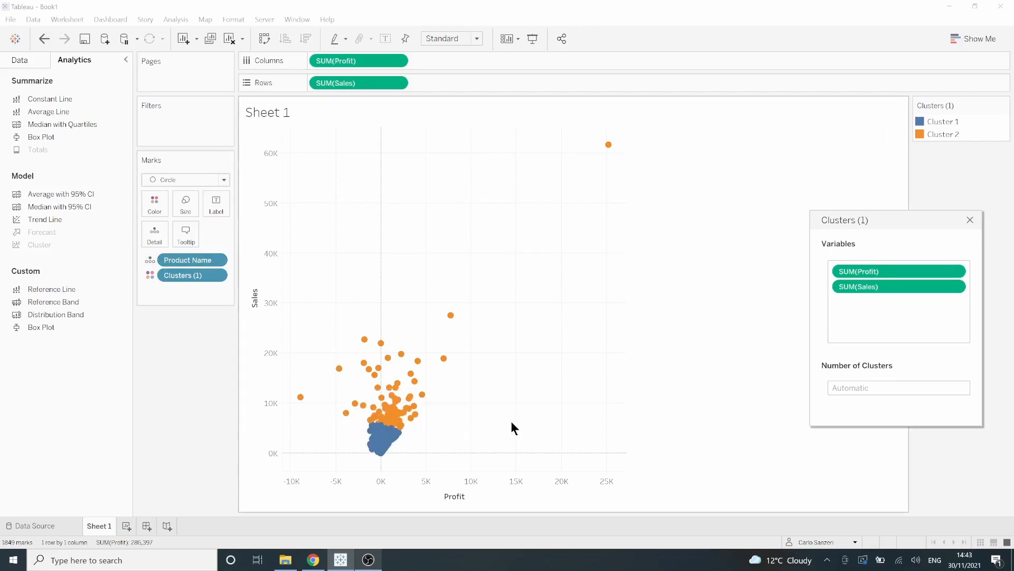
mouse_move(335, 241)
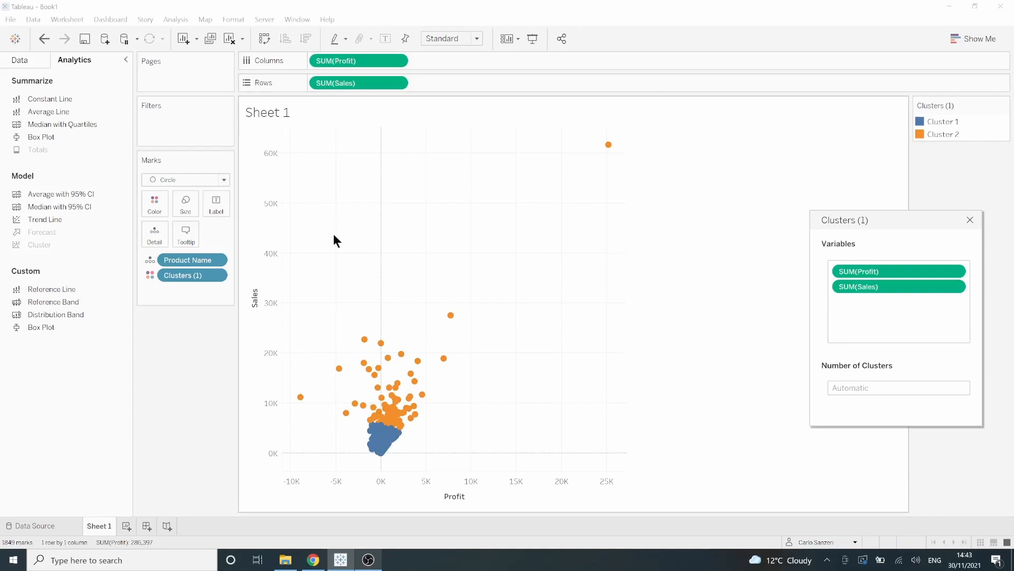
click(898, 388)
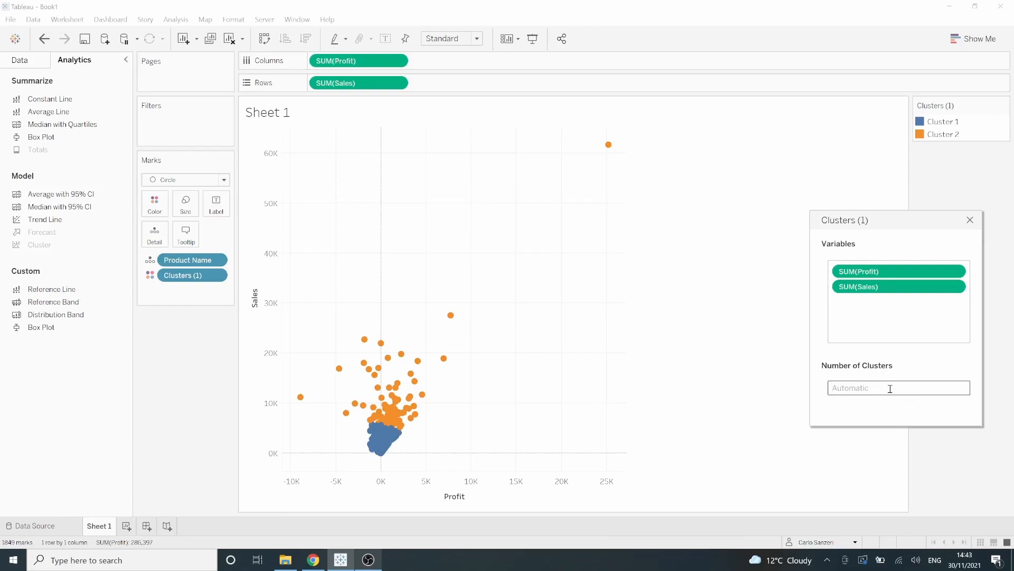
- Set Number of Clusters to 4, recolouring the products into four clusters
text(4)
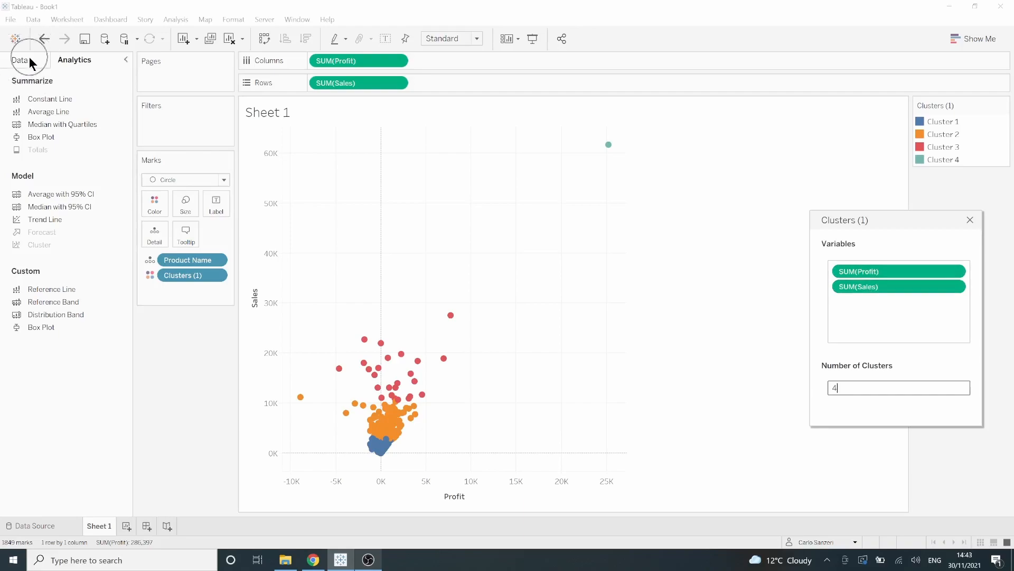
- Return to the Data pane to add Quantity as a third clustering variable
click(19, 59)
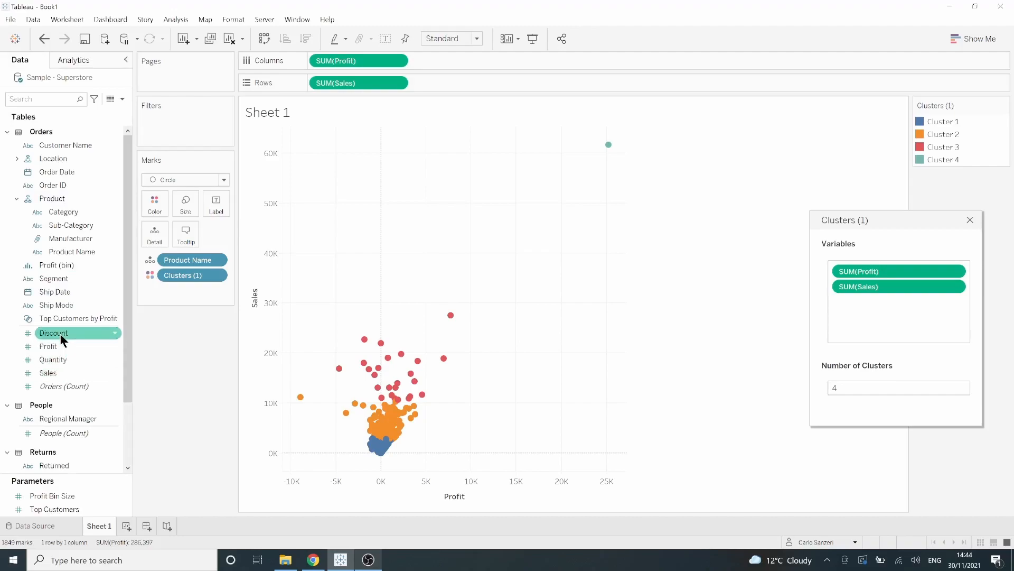
mouse_move(62, 359)
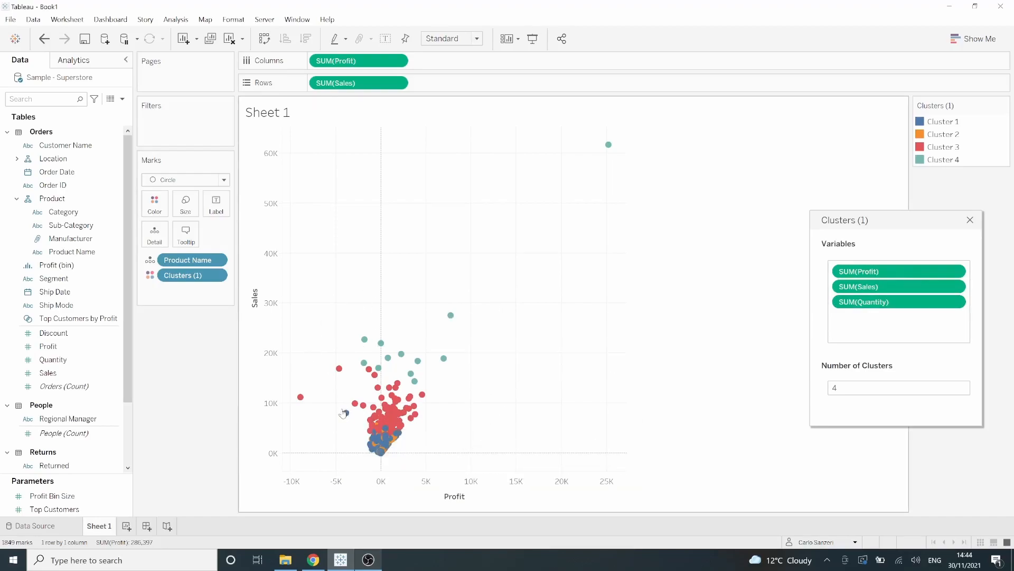
mouse_move(445, 408)
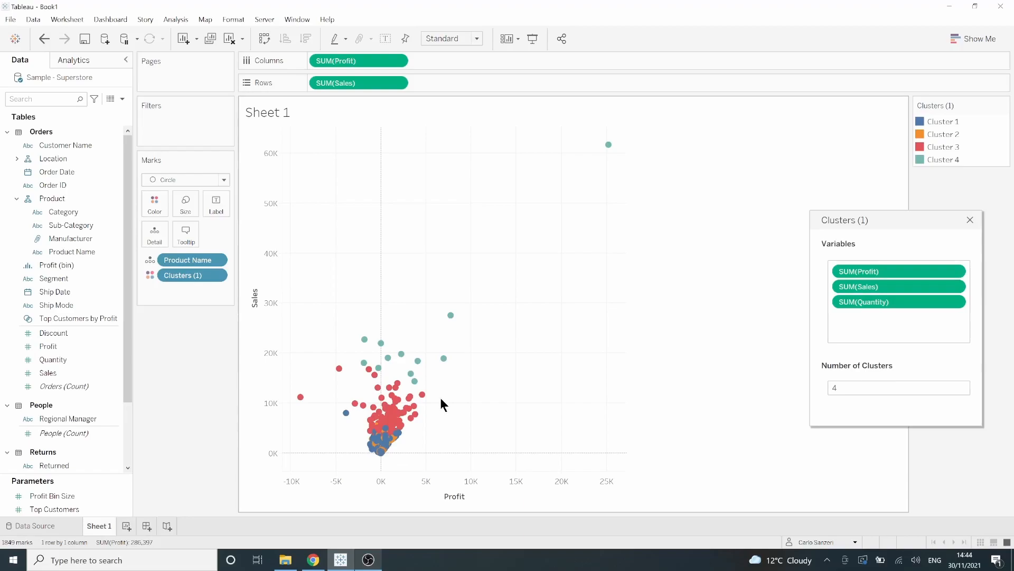
mouse_move(226, 361)
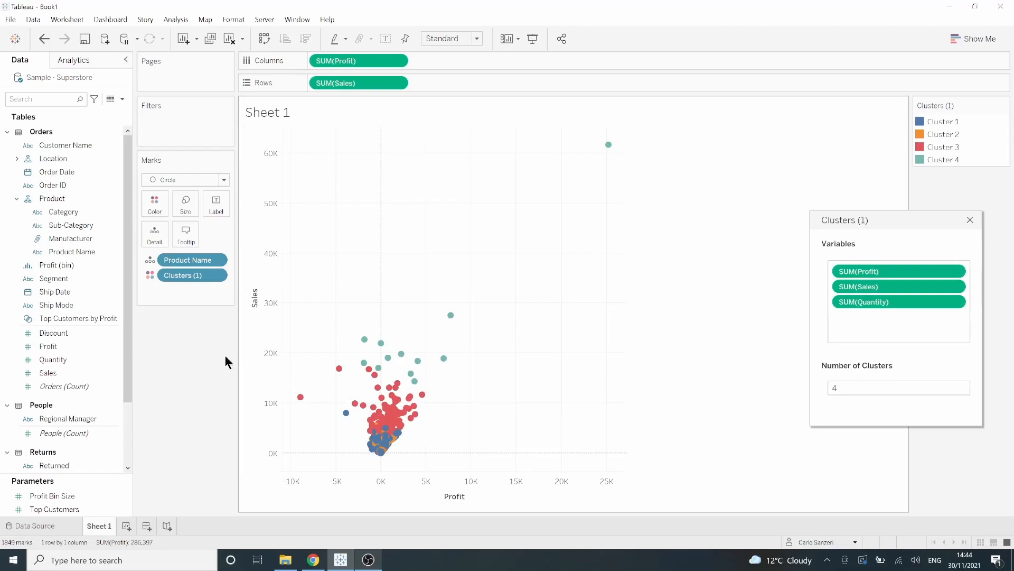